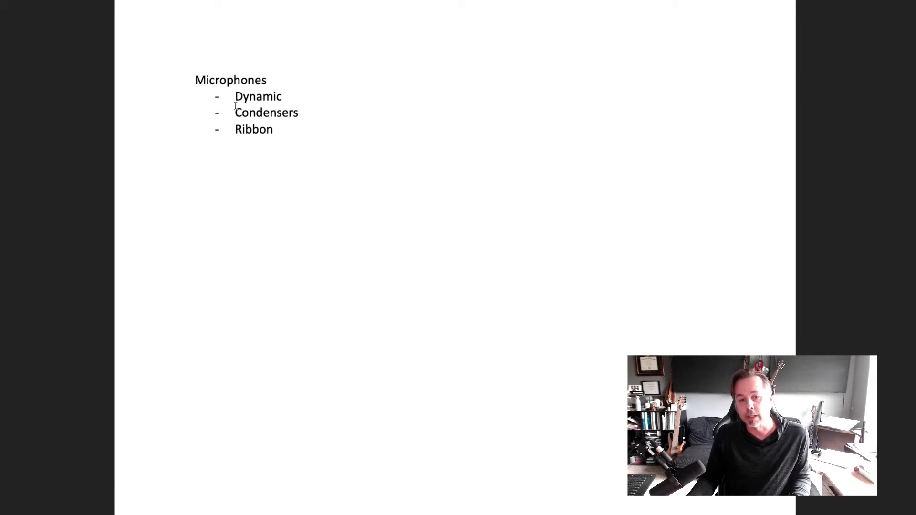
- Select the word 'Condensers' in the bulleted microphone list
{"action": "double_click", "coordinate": [266, 112]}
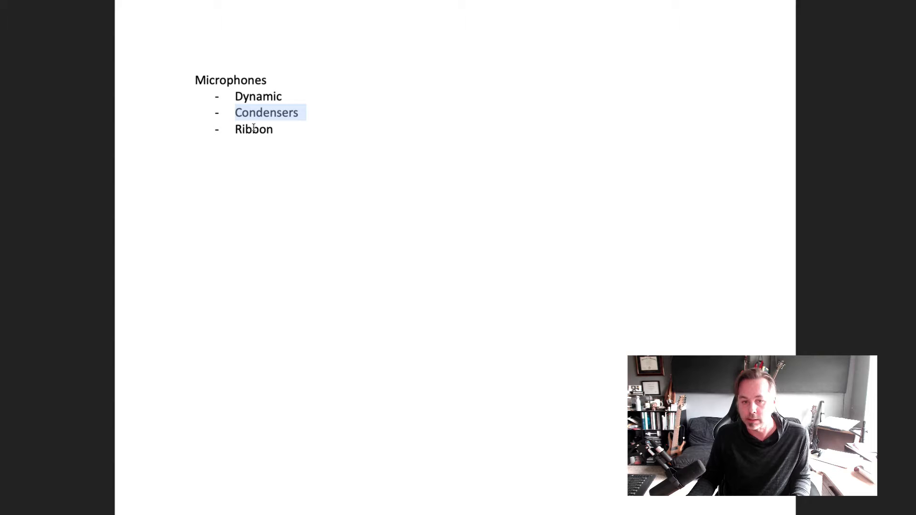